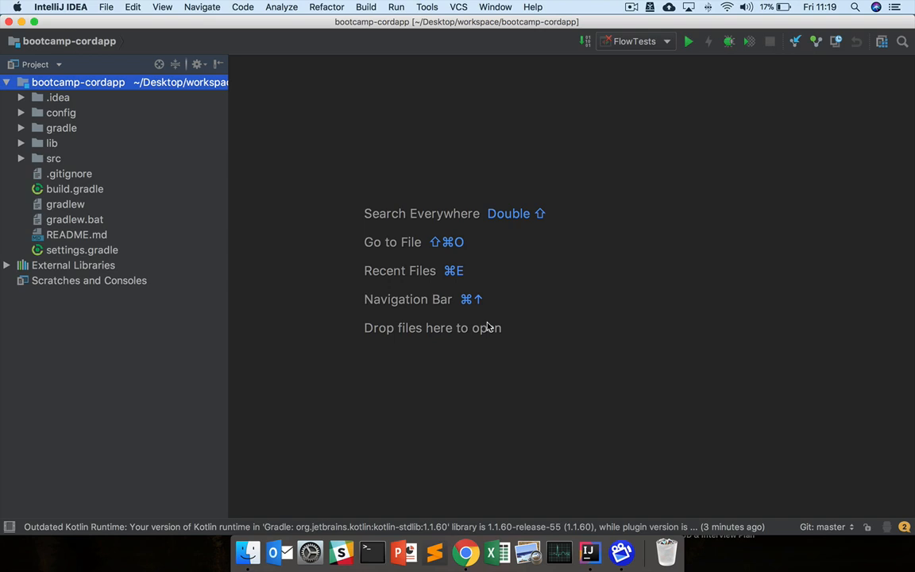
{"action": "mouse_move", "coordinate": [46, 156]}
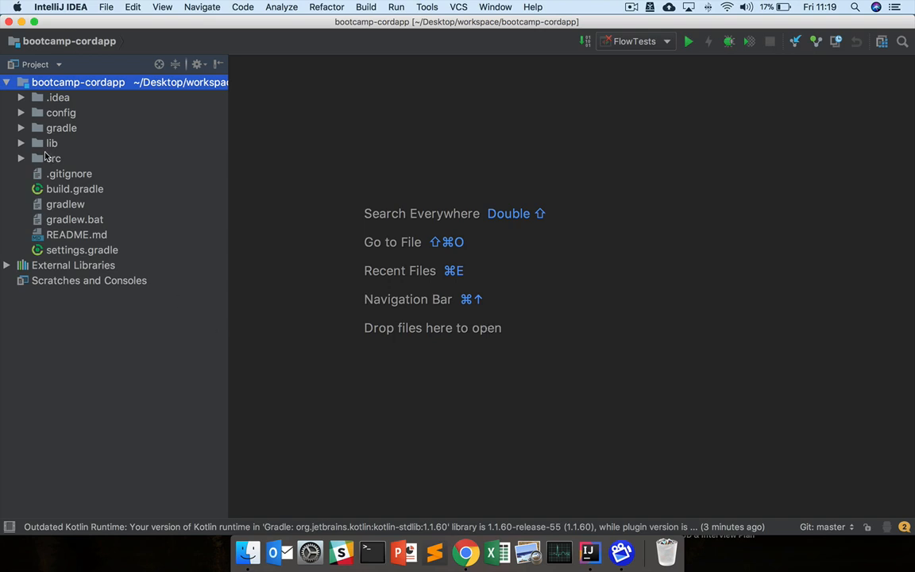
Expand src, java_examples and test in the Project tree to reveal their classes
{"action": "left_click", "coordinate": [20, 158]}
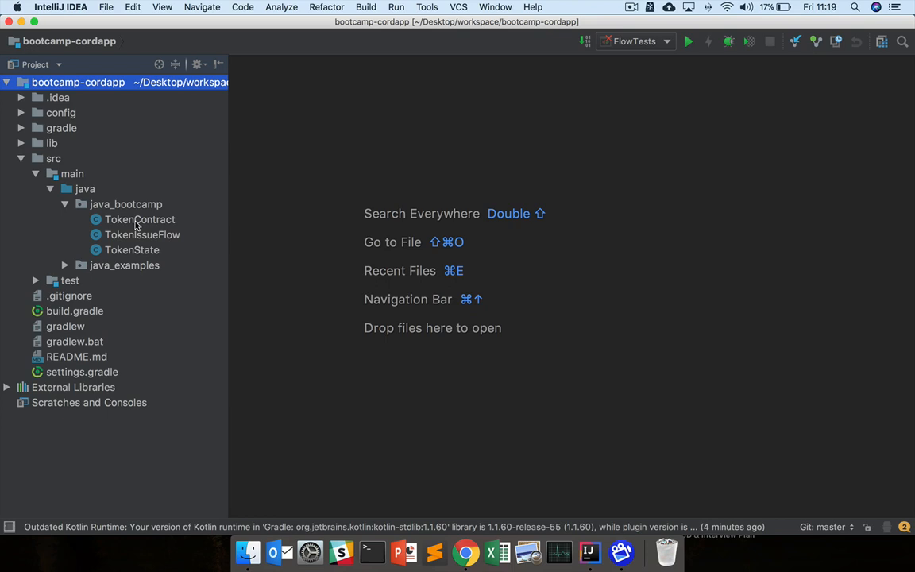
{"action": "left_click", "coordinate": [64, 264]}
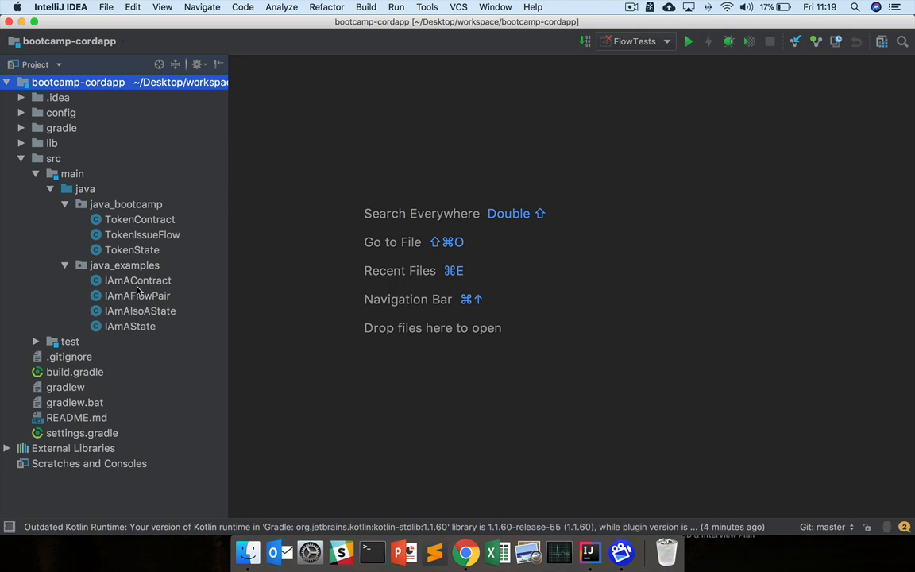
{"action": "left_click", "coordinate": [35, 340]}
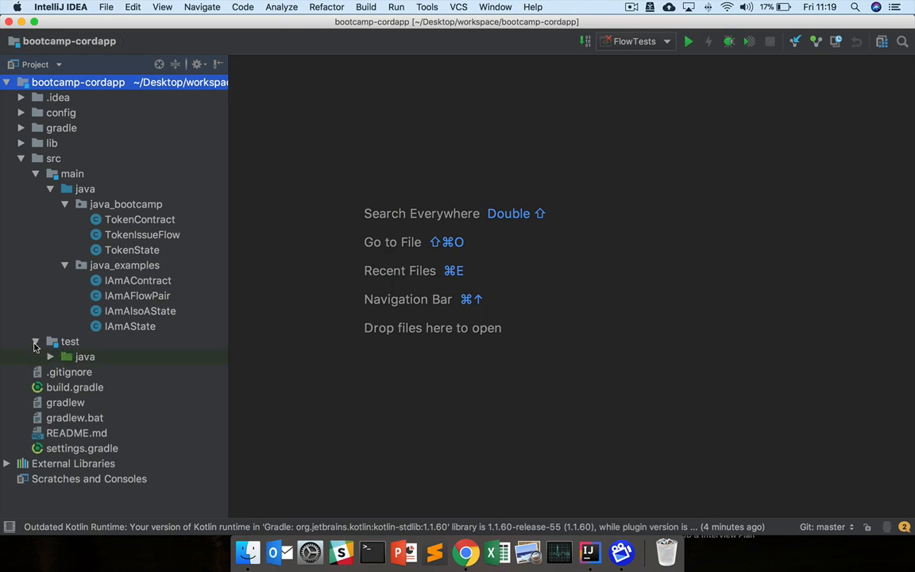
Expand test's java_bootcamp package and select TokenIssueFlow under main
{"action": "left_click", "coordinate": [50, 356]}
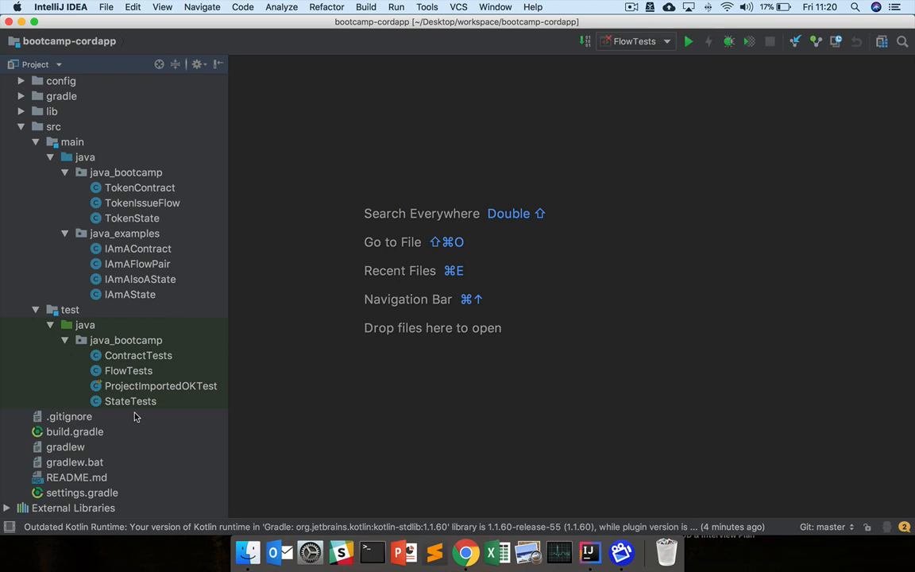
{"action": "left_click", "coordinate": [143, 203]}
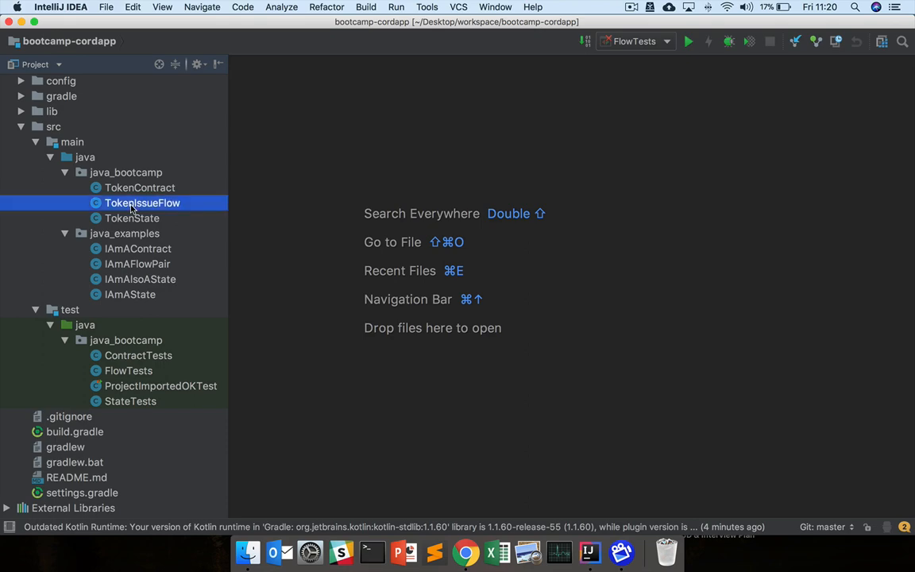
Open TokenIssueFlow.java and read its call() method and TODOs down to the FinalityFlow return
{"action": "double_click", "coordinate": [143, 203]}
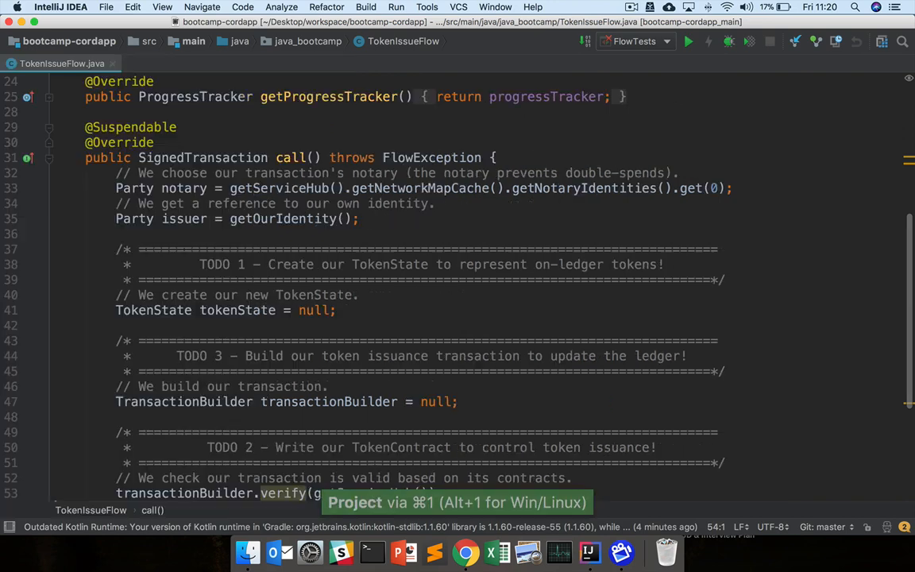
{"action": "scroll", "scroll_direction": "up", "scroll_amount": 3}
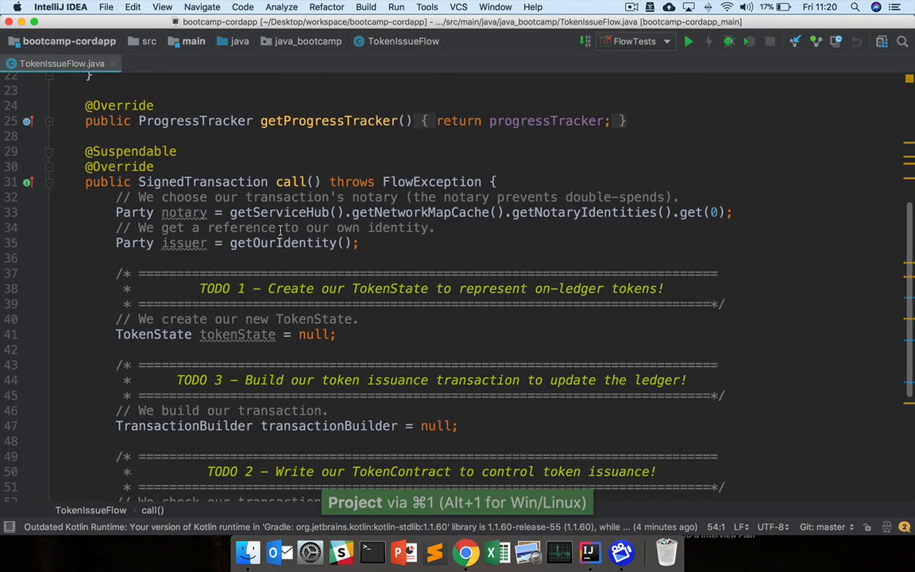
{"action": "scroll", "scroll_direction": "up", "scroll_amount": 3}
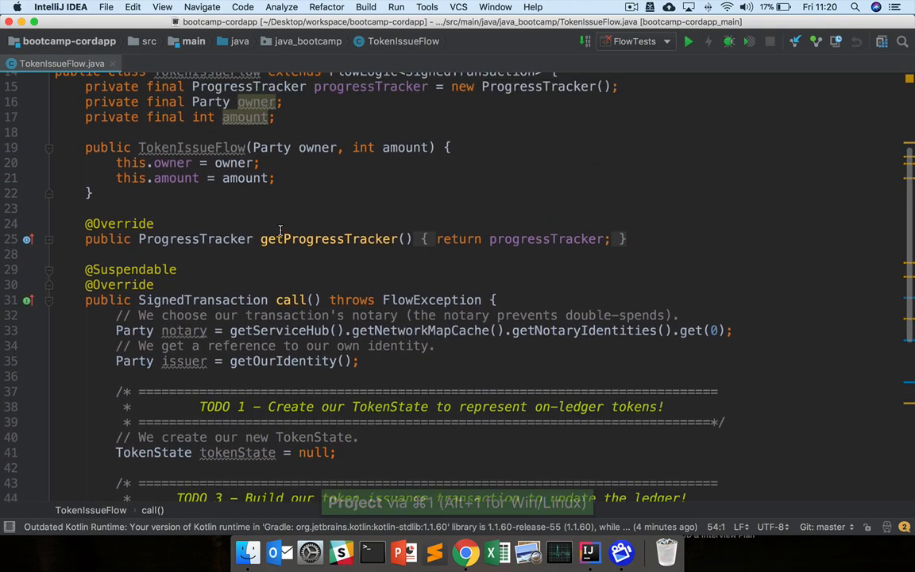
{"action": "scroll", "scroll_direction": "up", "scroll_amount": 3}
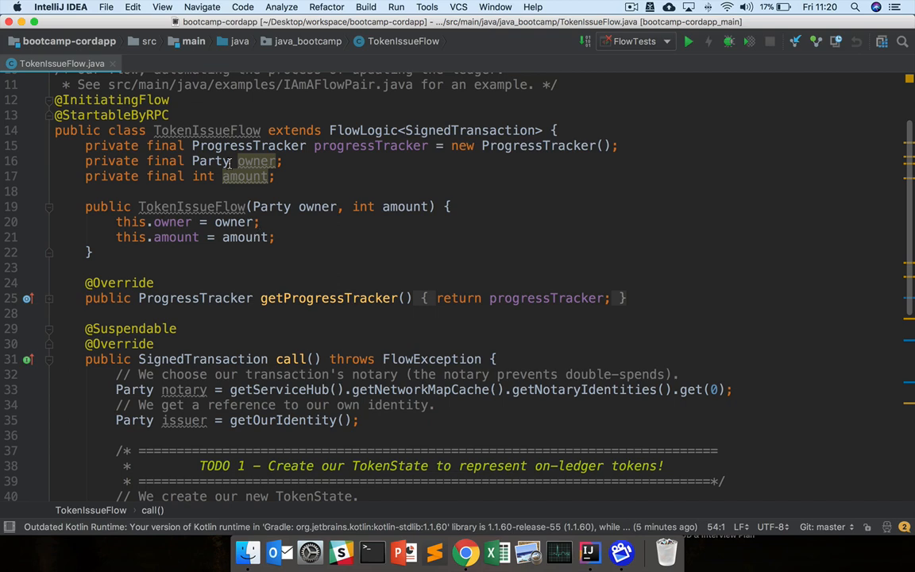
{"action": "scroll", "scroll_direction": "down", "scroll_amount": 3}
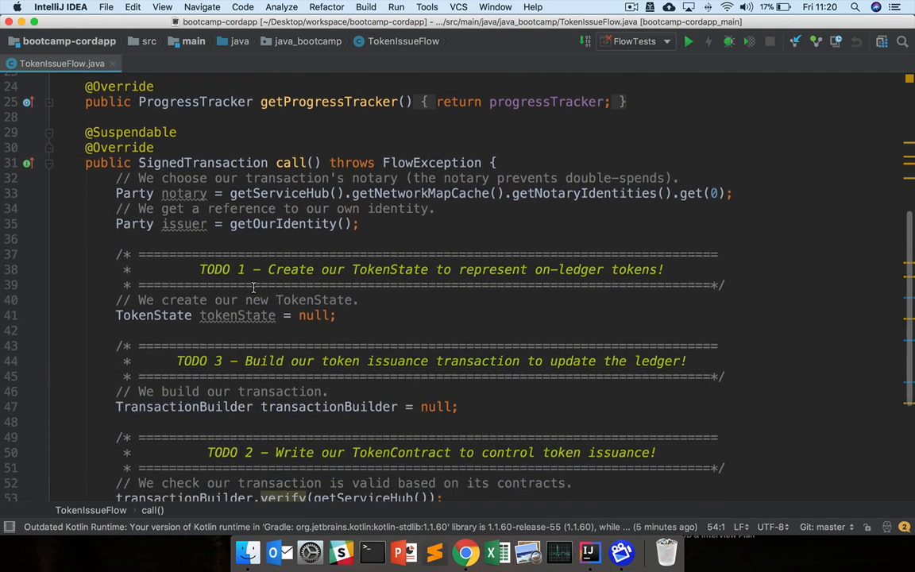
{"action": "scroll", "scroll_direction": "down", "scroll_amount": 3}
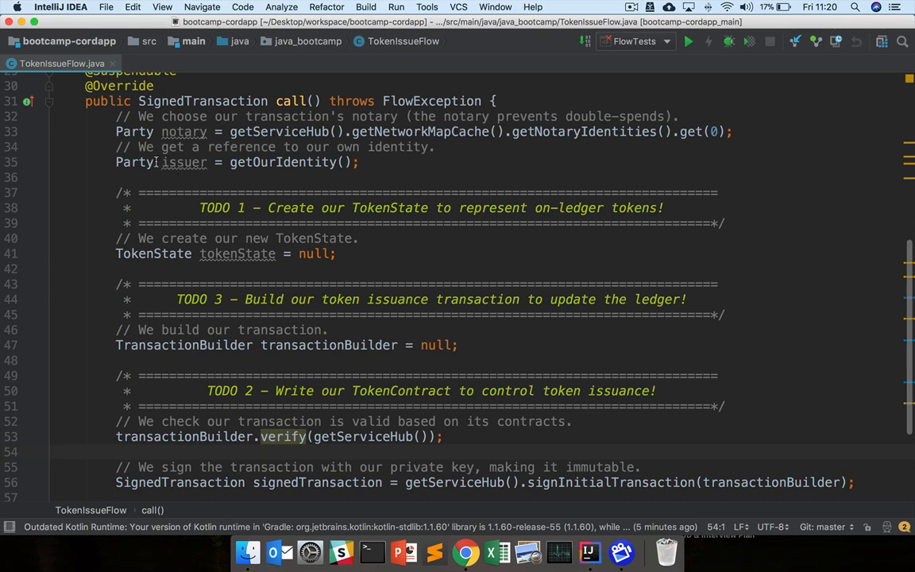
{"action": "scroll", "scroll_direction": "down", "scroll_amount": 3}
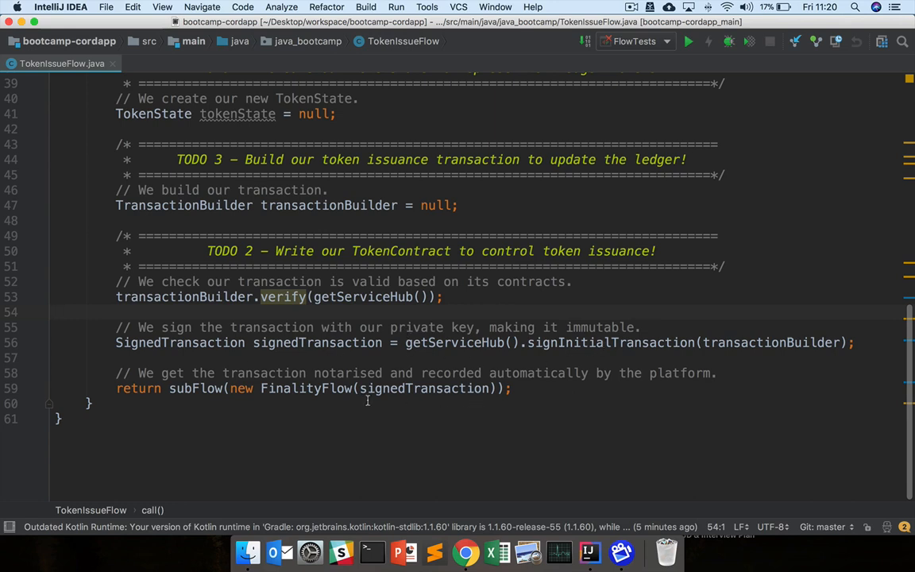
{"action": "mouse_move", "coordinate": [337, 397]}
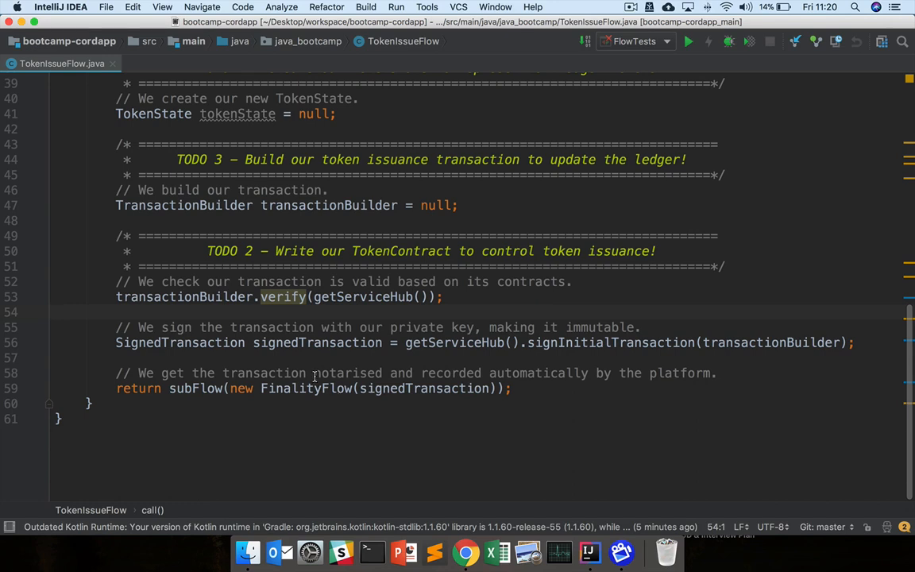
{"action": "scroll", "scroll_direction": "up", "scroll_amount": 3}
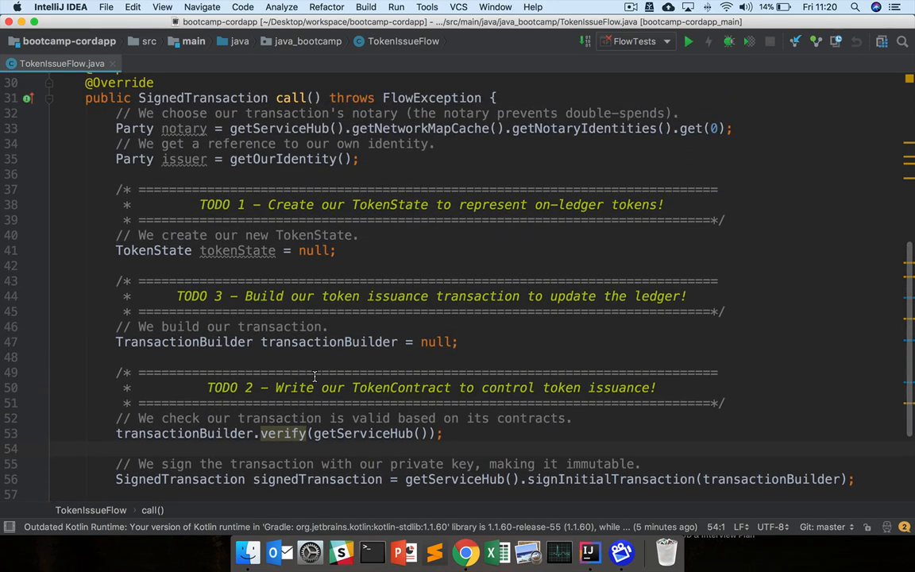
{"action": "mouse_move", "coordinate": [362, 244]}
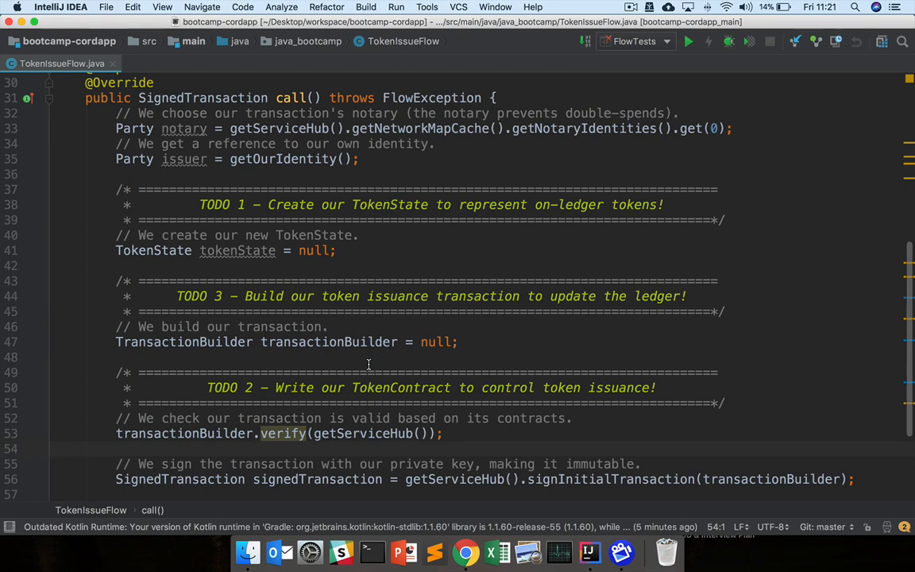
{"action": "scroll", "scroll_direction": "down", "scroll_amount": 3}
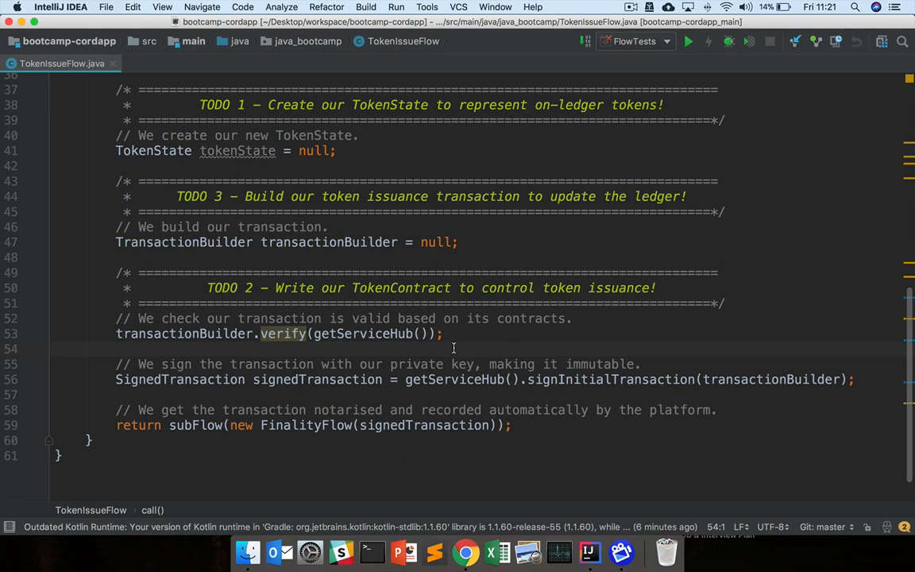
{"action": "scroll", "scroll_direction": "up", "scroll_amount": 3}
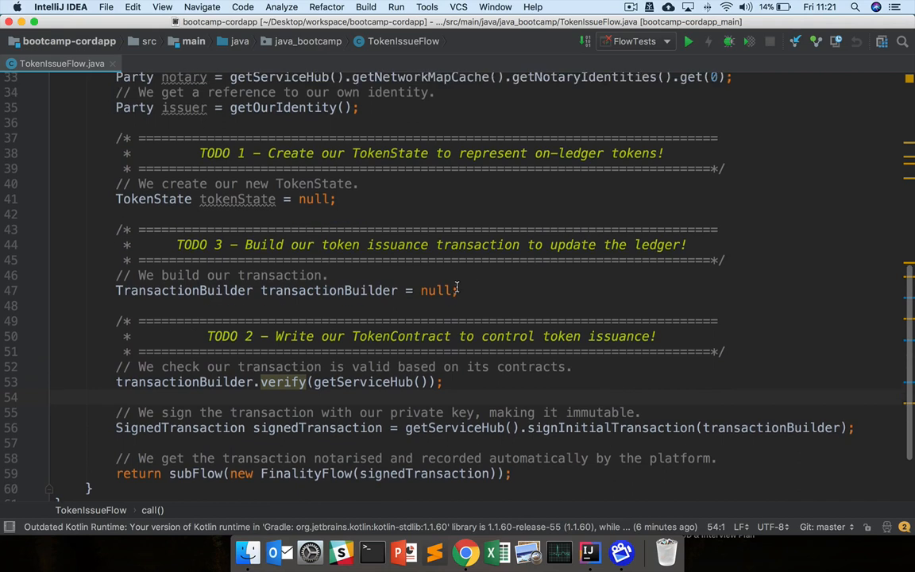
{"action": "mouse_move", "coordinate": [475, 289]}
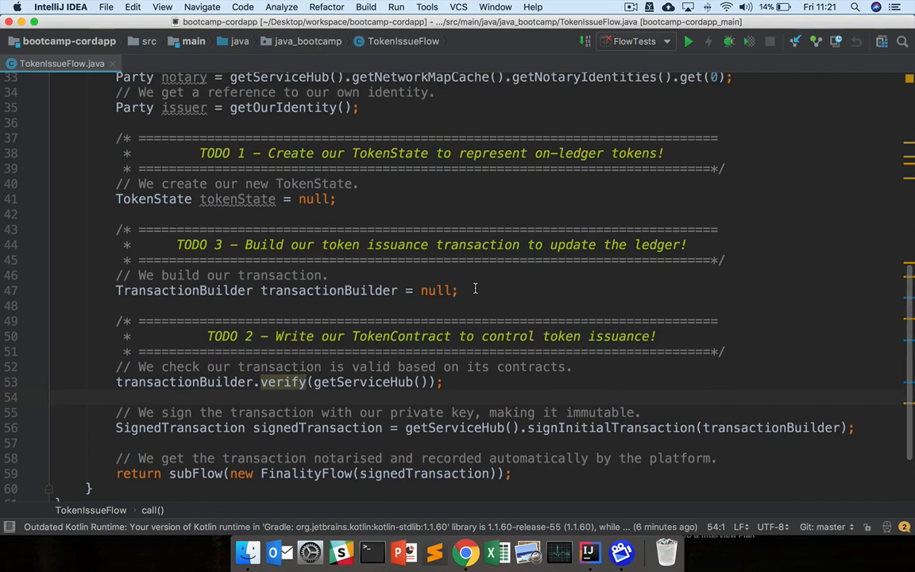